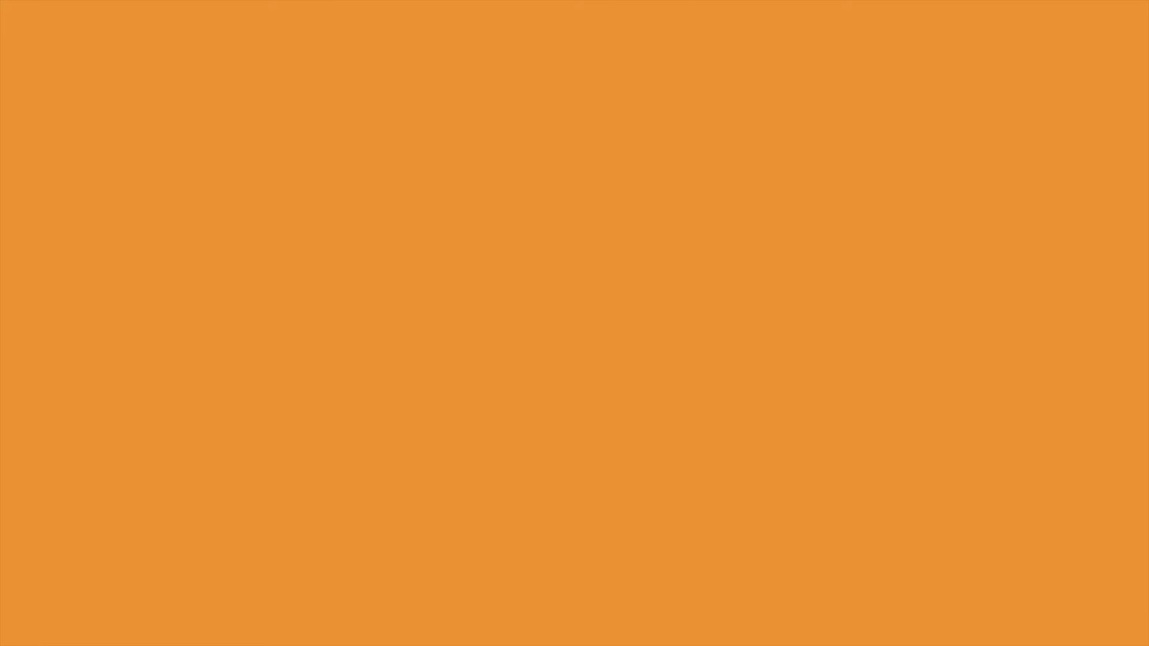
Let the explainer play until the white ring icon appears on the orange background
left_click(215, 179)
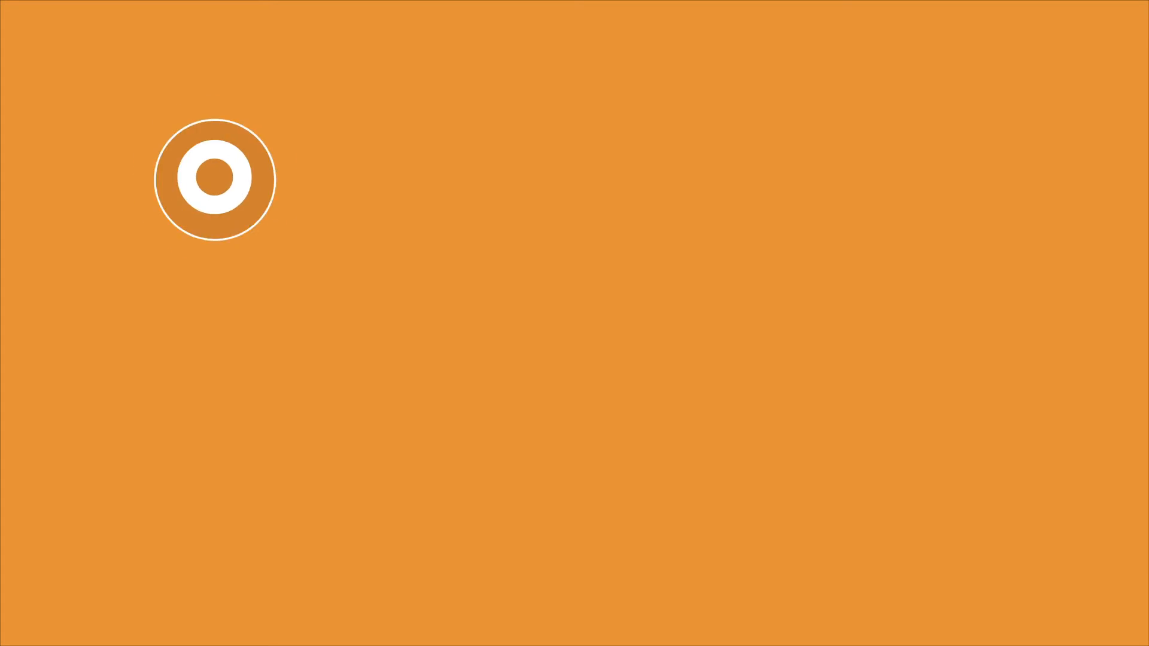